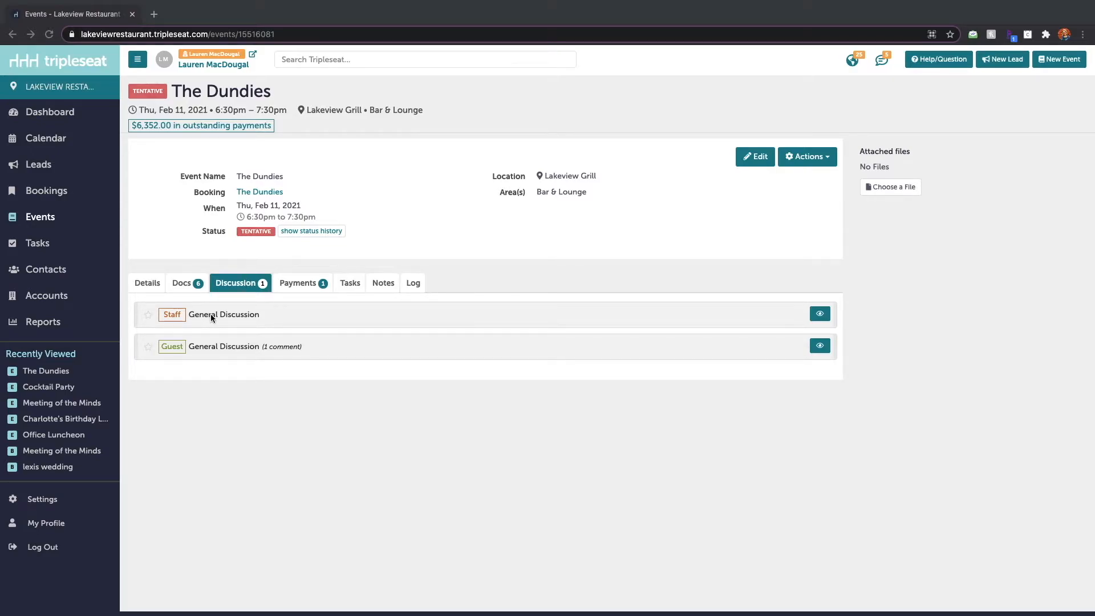
Step: Expand the Staff General Discussion row on The Dundies event to reveal the comment form
left_click(223, 314)
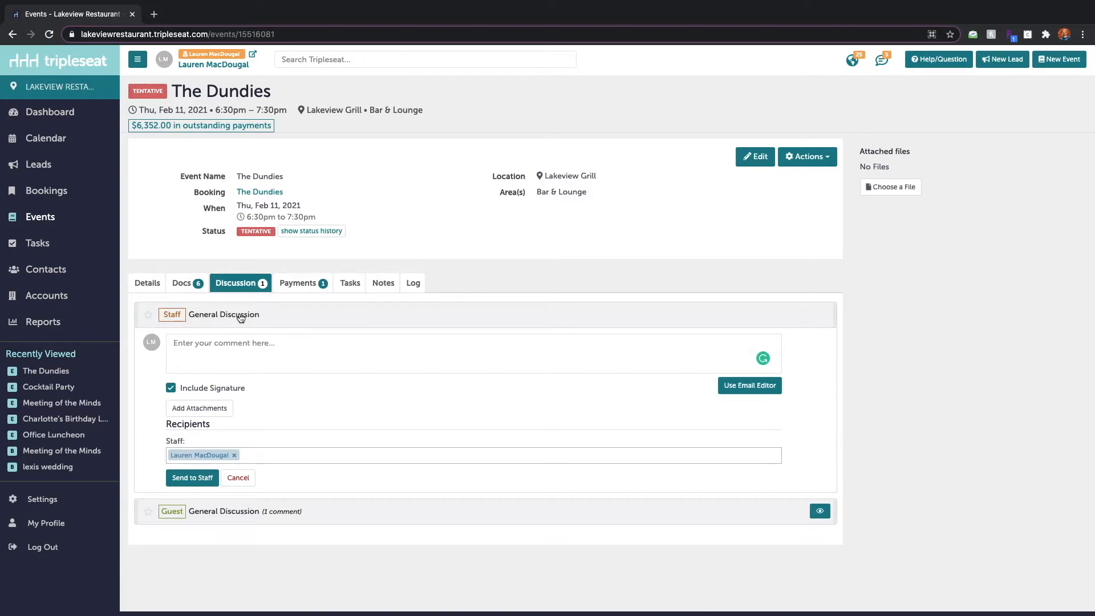
Step: Write the comment 'Please check out the updates to the Kitchen Sheet on this event!' for the Front of House group
type("Please check out the updates to the Kitchen Sheet on this")
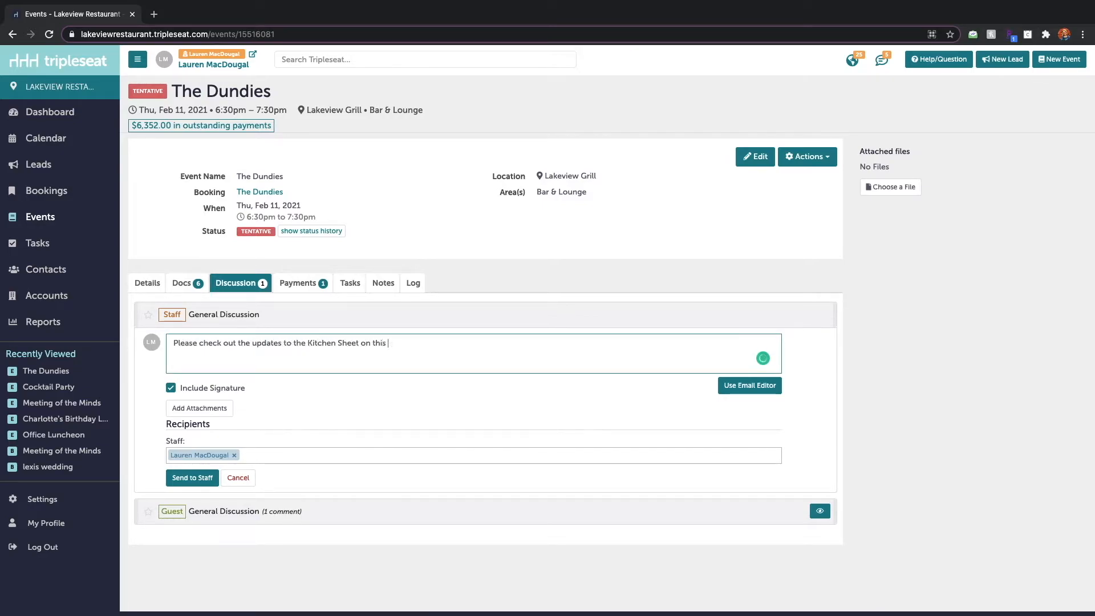
type("event!")
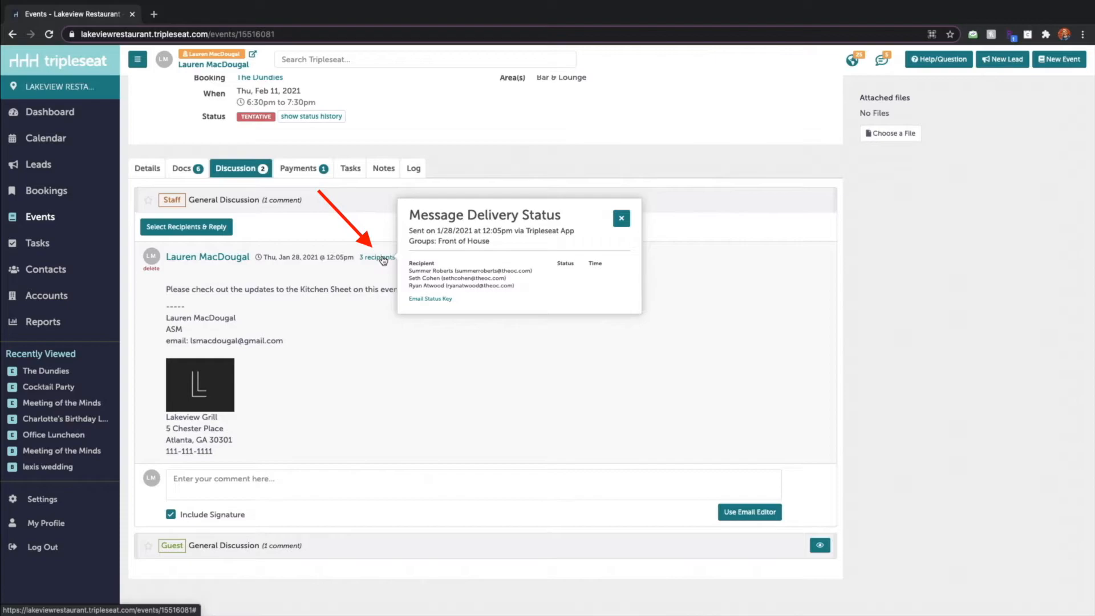
Step: Close the Message Delivery Status popup, leaving the discussions collapsed with one comment each
left_click(620, 219)
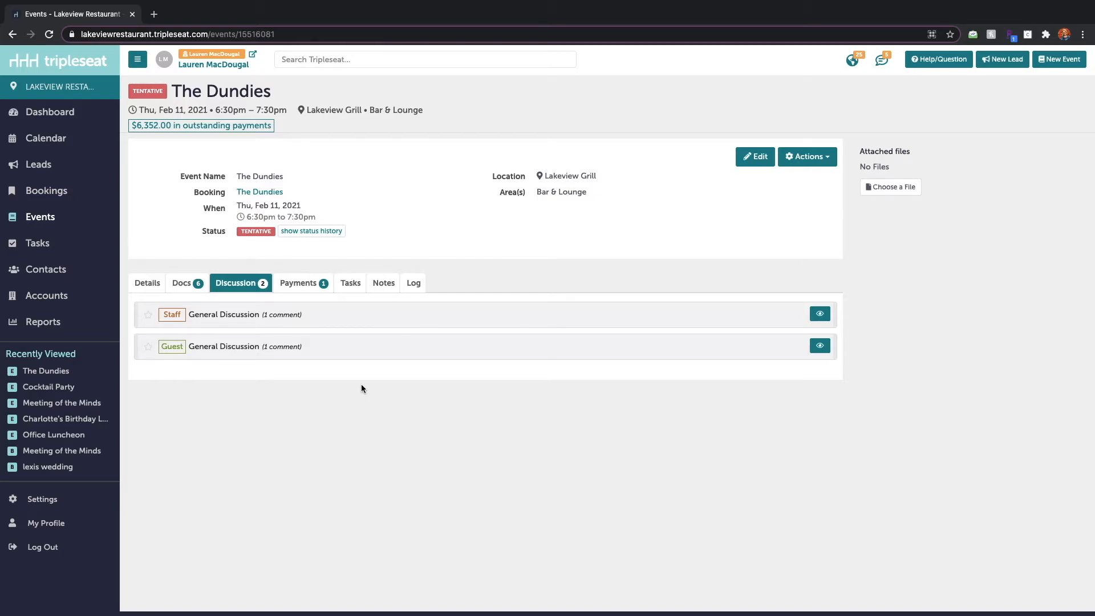
Step: Go to Settings and the Discussion Groups management page
left_click(41, 499)
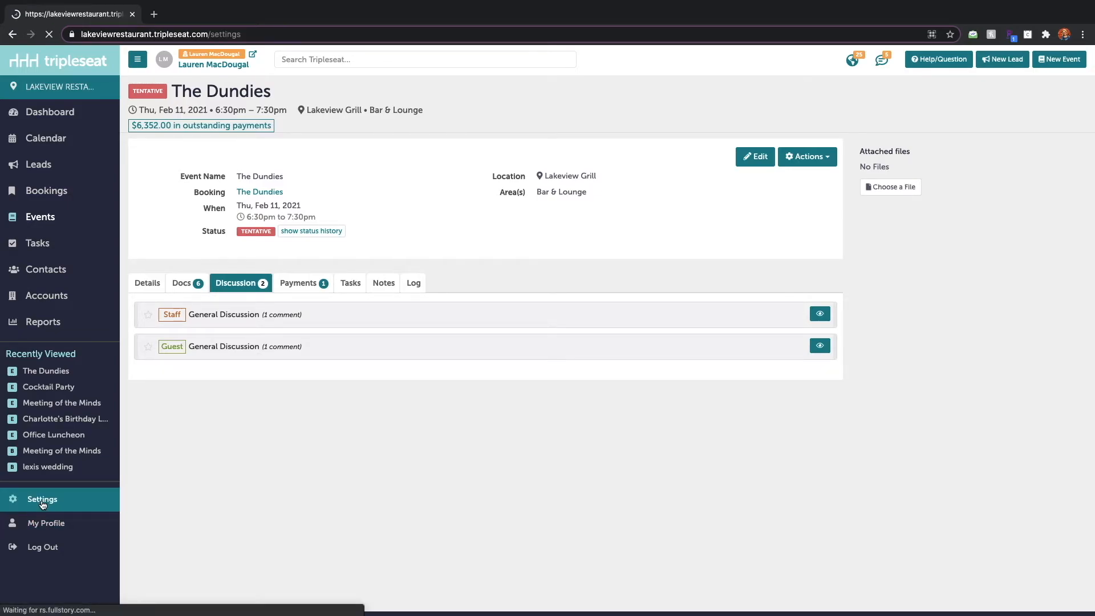
left_click(42, 499)
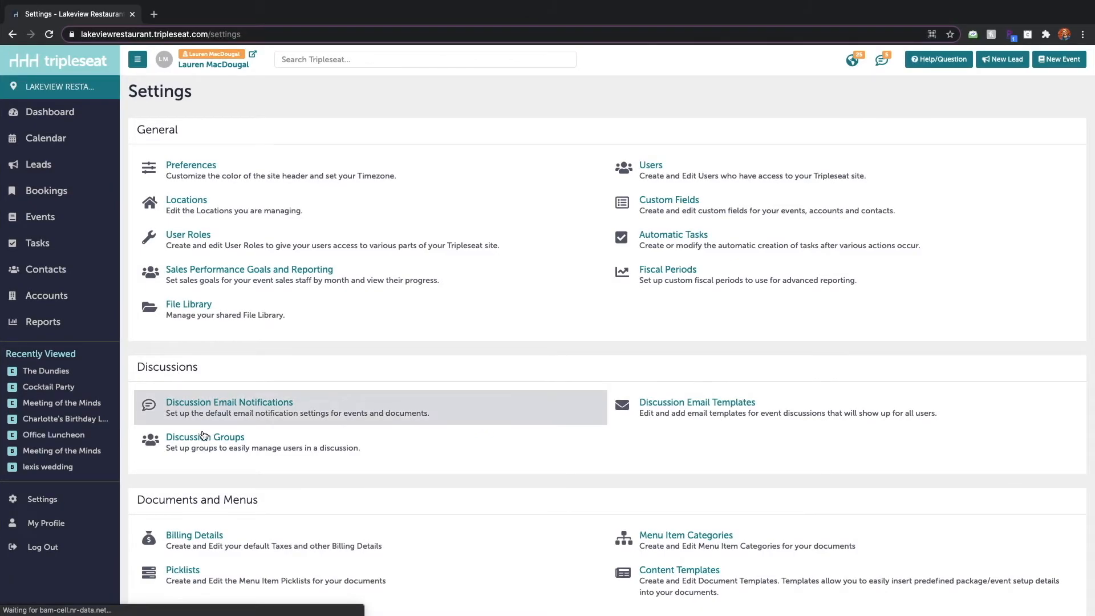
left_click(205, 437)
type("Admin")
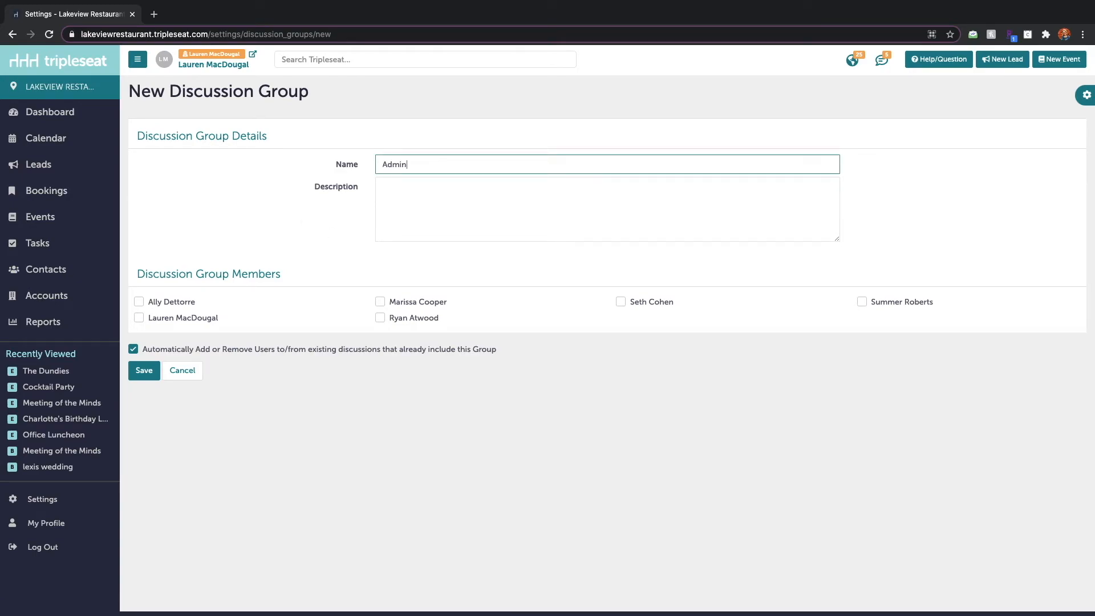
Step: Name the new group 'Admin Team' and tick a third staff member as a member
type("Team")
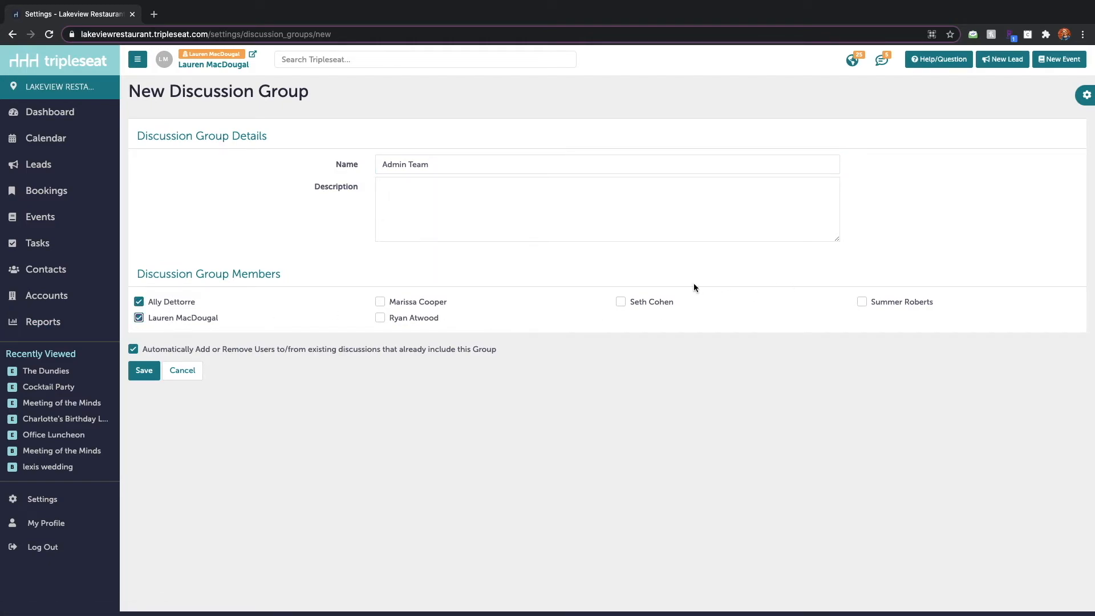
left_click(620, 301)
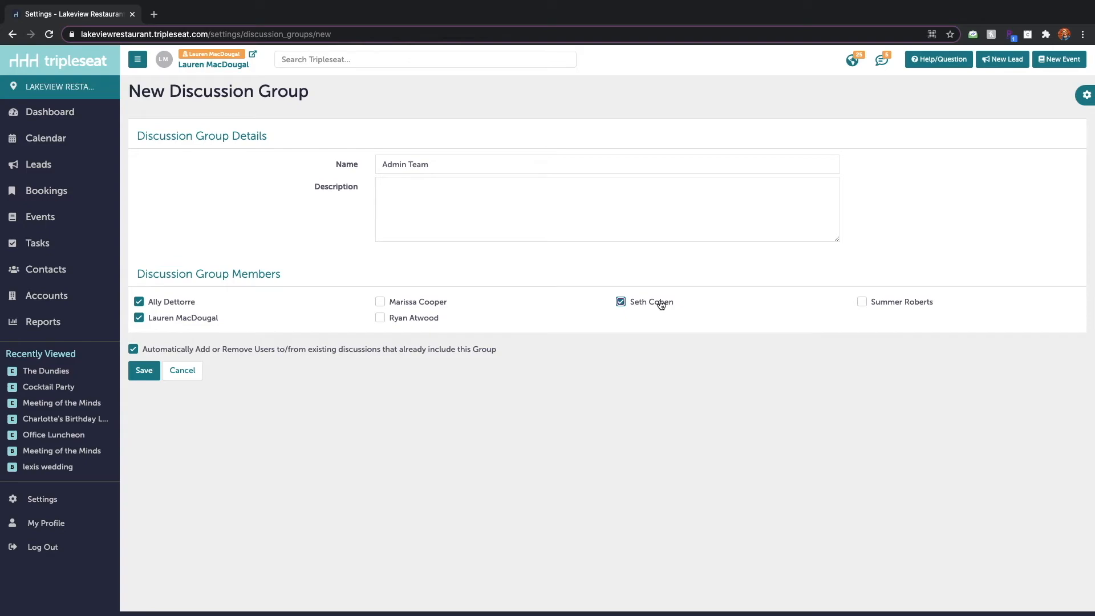